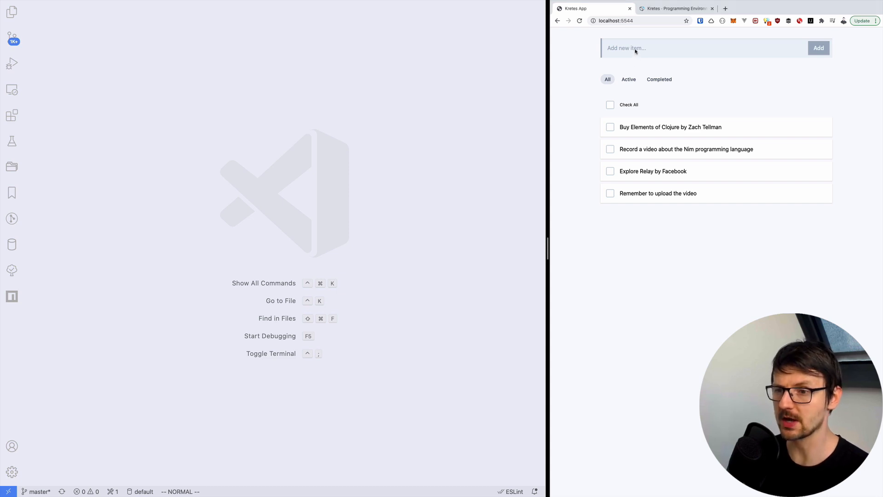
mouse_move(638, 63)
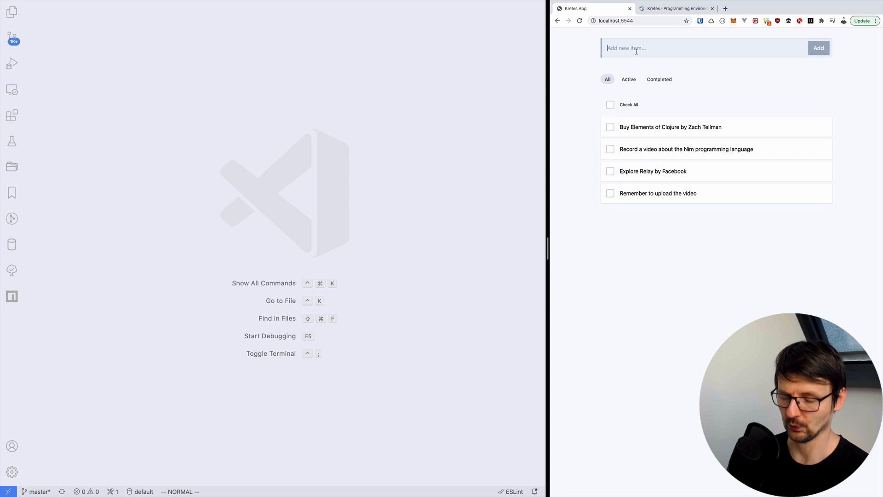
Add 'A new task' in the app, review the tasks JSON in the terminal and show the project files.
type("A new task")
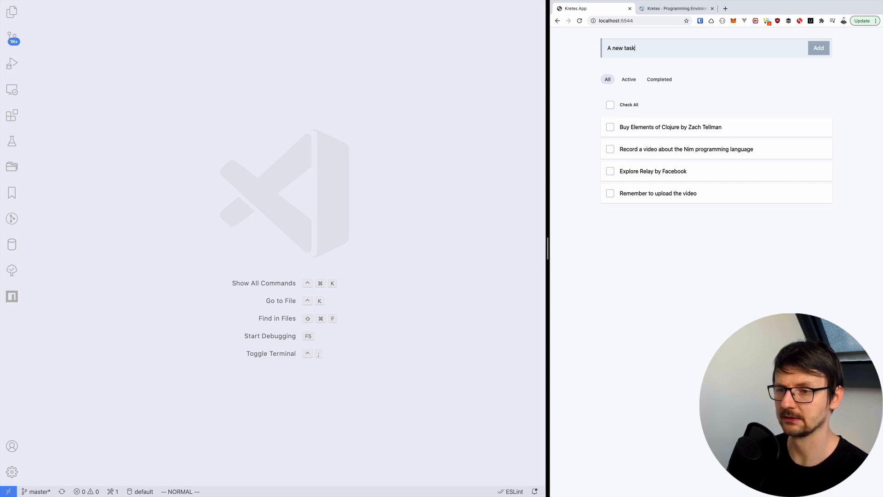
left_click(819, 47)
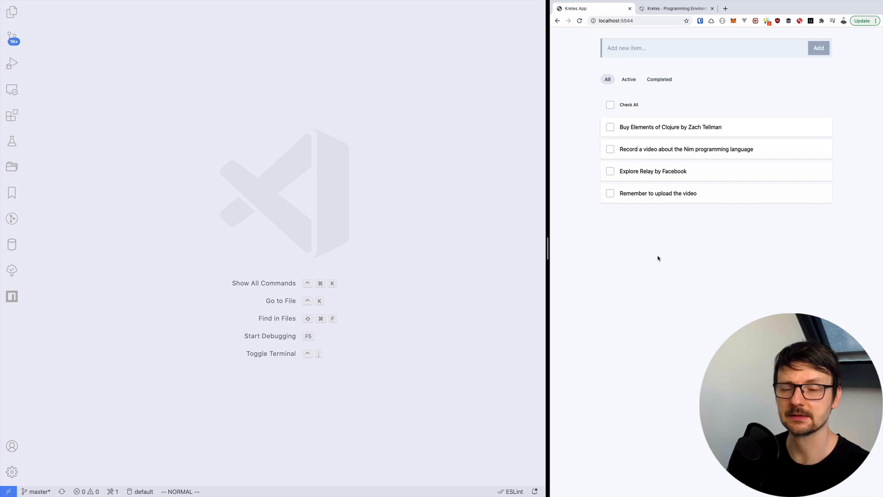
mouse_move(139, 104)
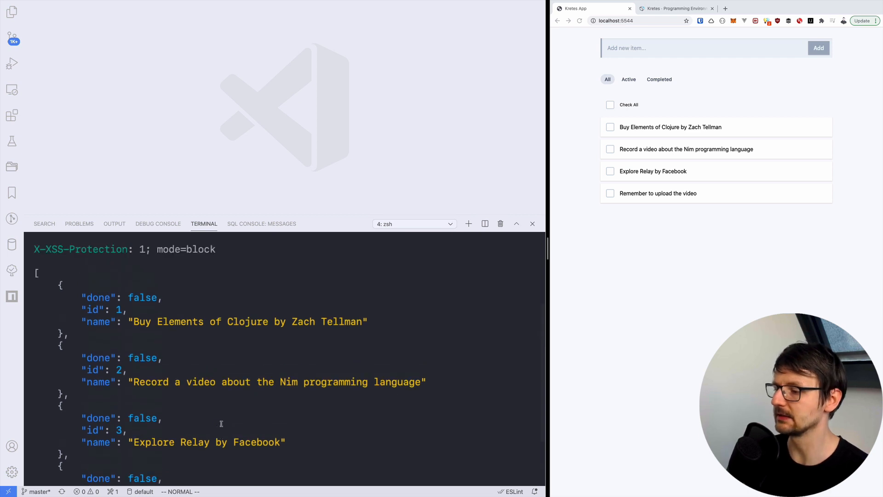
scroll("down", 3)
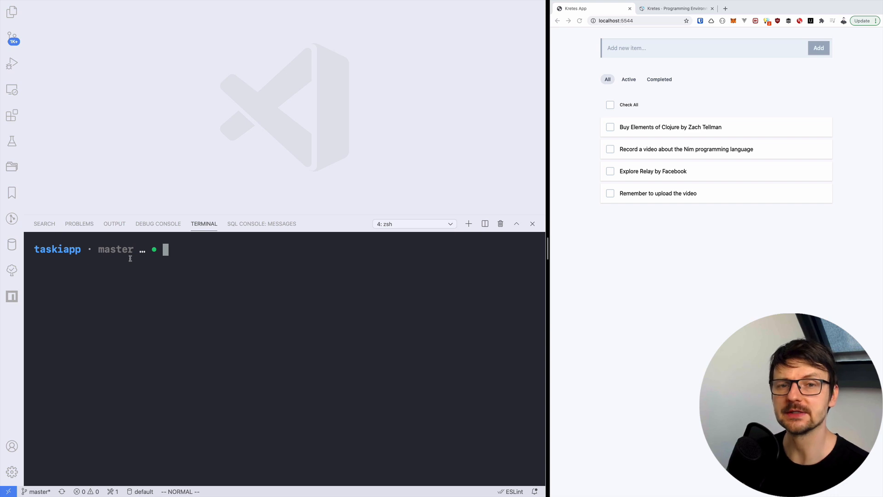
left_click(11, 11)
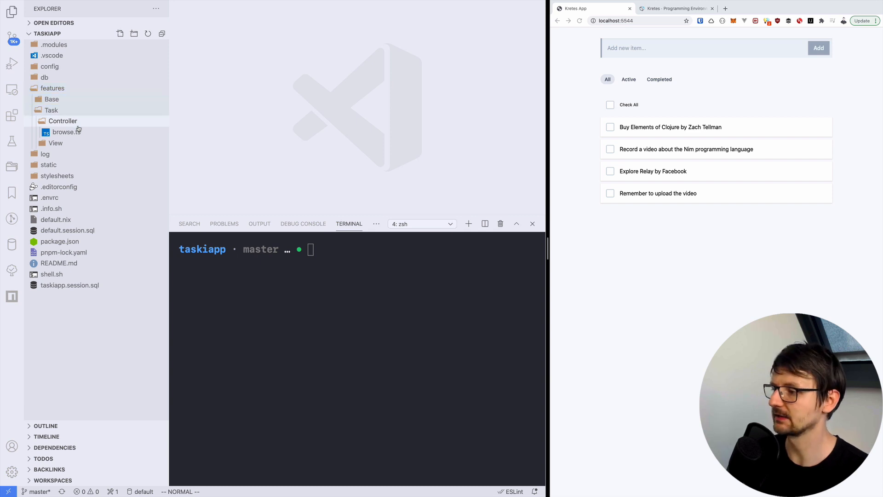
View browse.ts in the Task controller and prepare an 'http :5544/task' request.
left_click(67, 132)
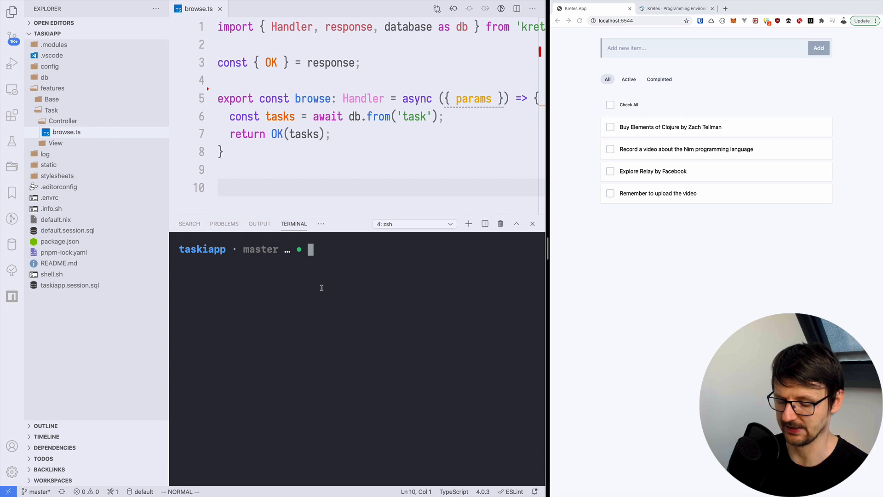
type("http :5544/task")
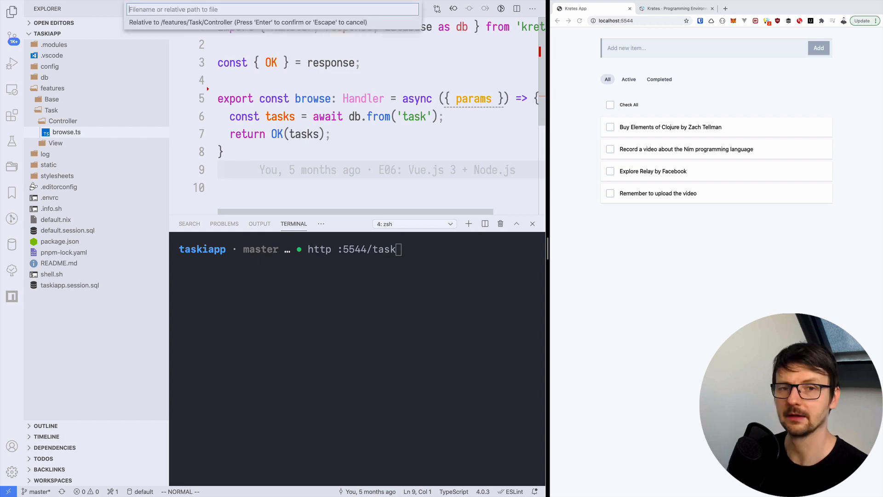
Create create.ts with an exported create handler taking params and returning an empty string.
type("crea")
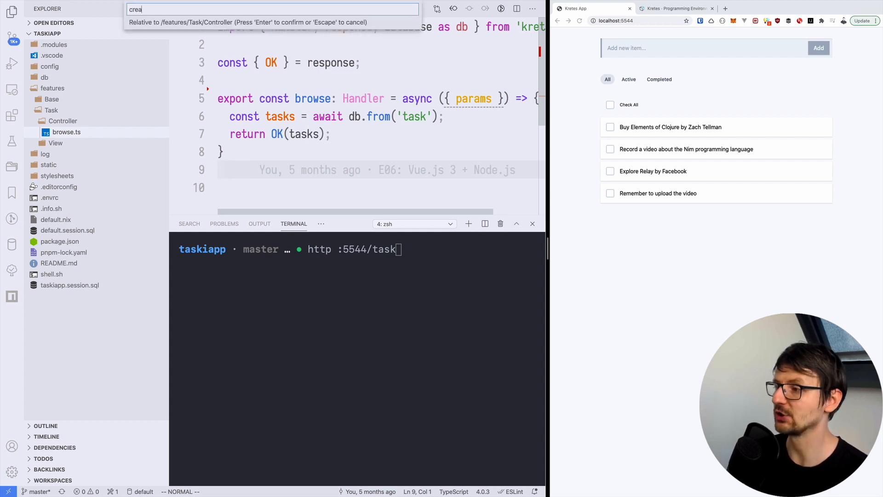
key("Enter")
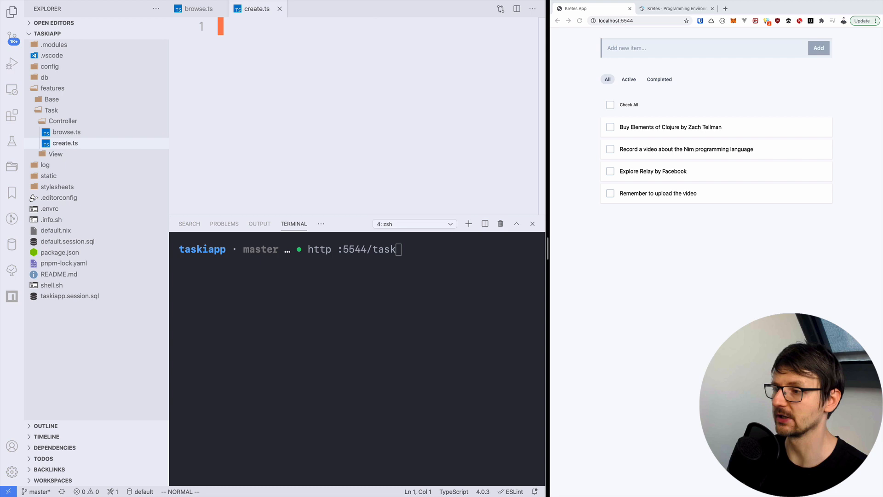
key("enter")
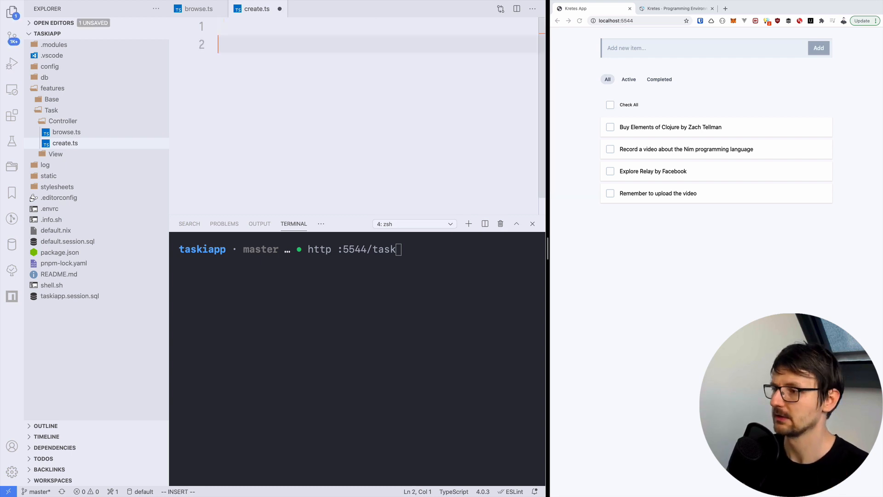
type("export const create: Handler = () => {")
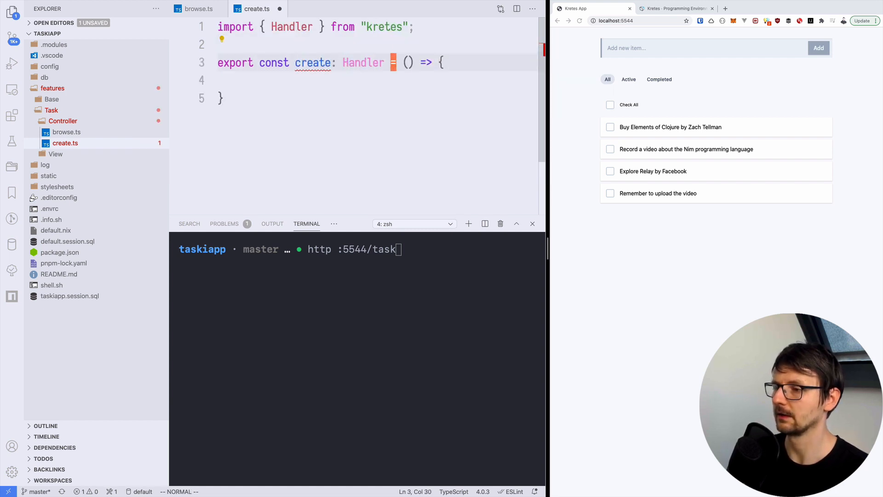
type("requ")
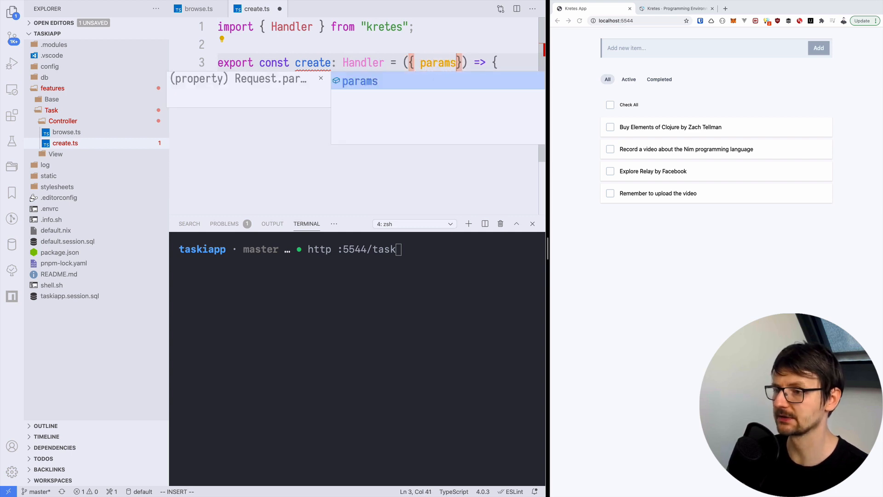
type("return \"\";")
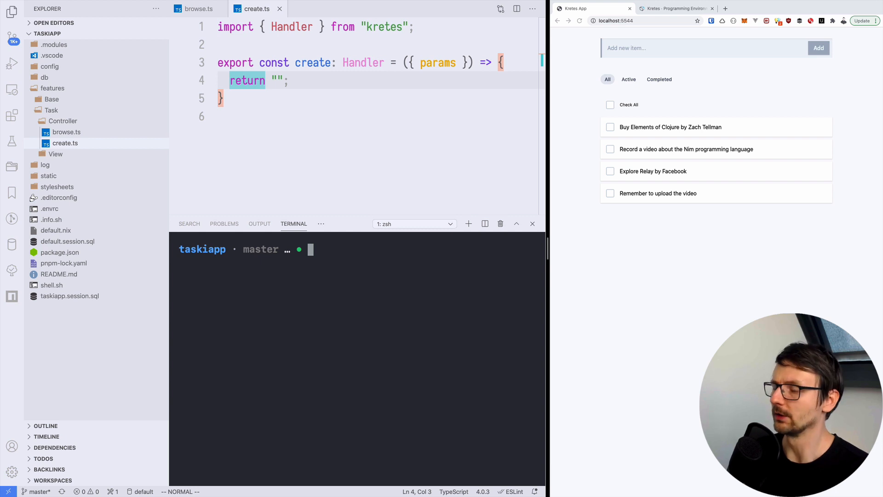
Destructure name from params and return `Received: ${name}`, checked with an http POST.
type("http POST :5544/task")
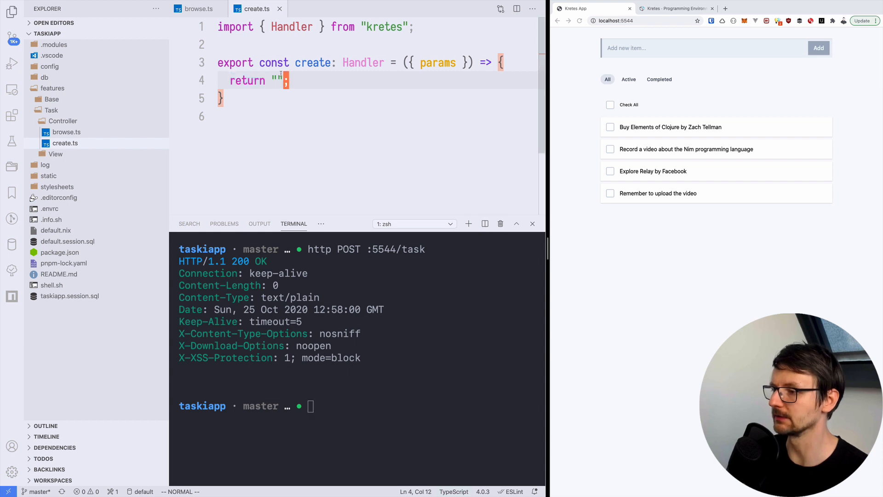
type("Anything")
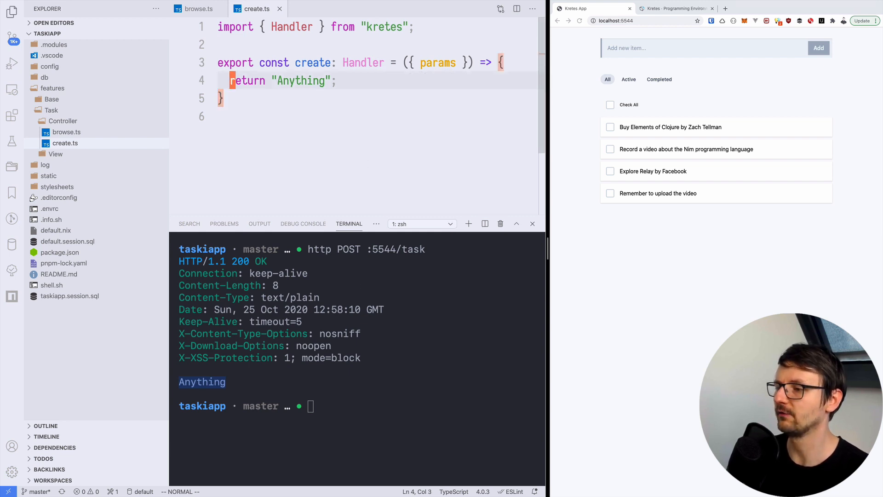
type("const { name")
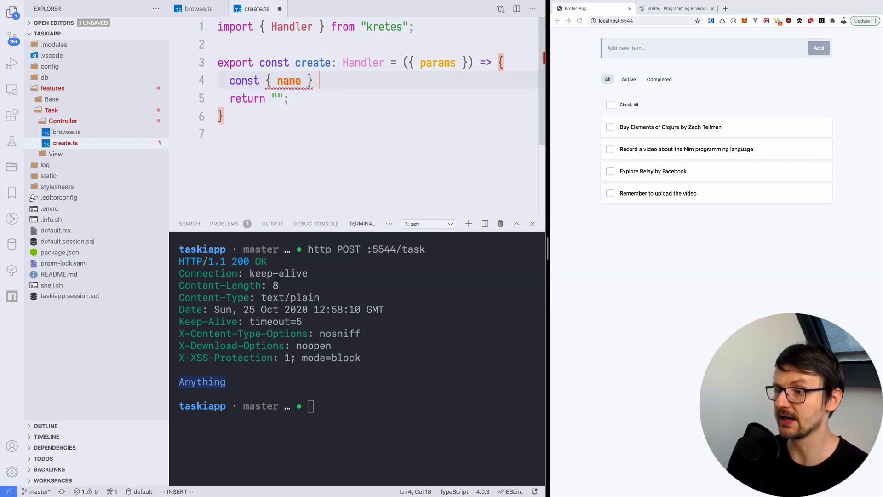
type("= params;")
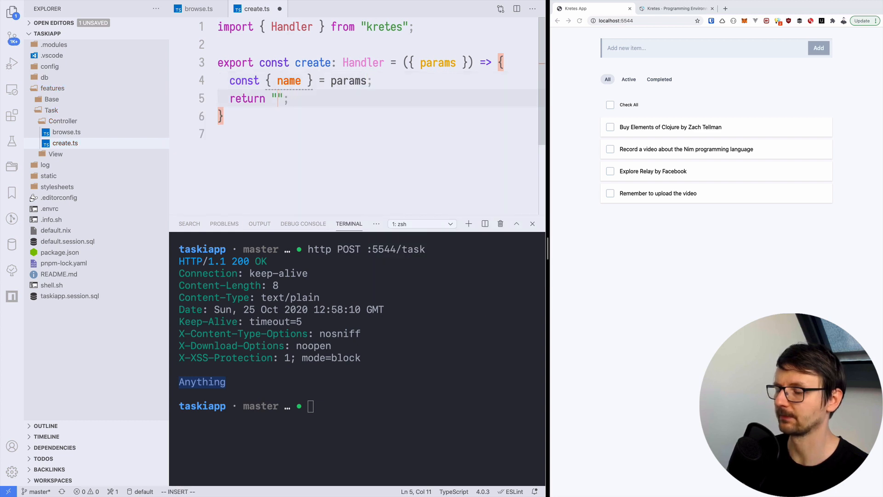
type("Received: $")
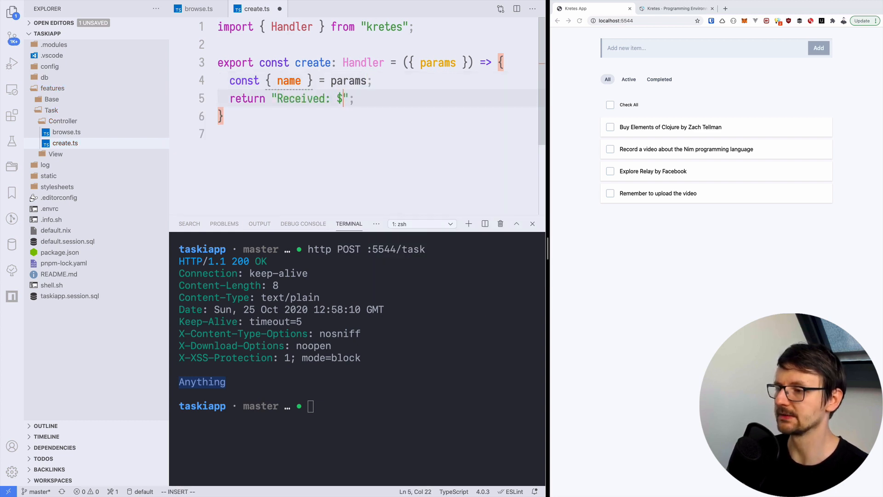
type("{name")
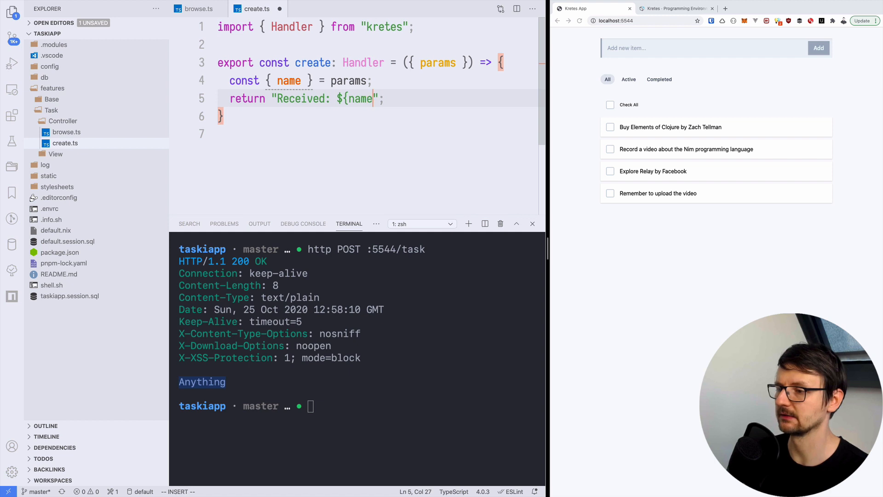
key("Escape")
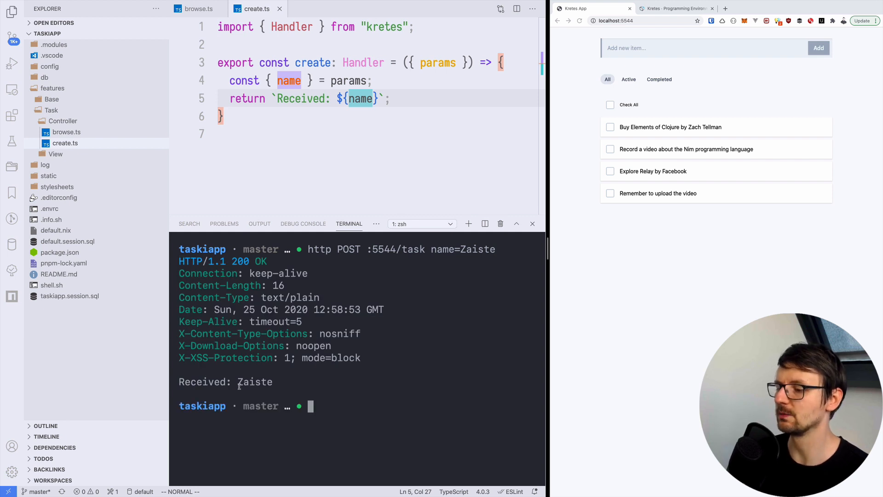
Make create async and insert the named task with done: false via the kretes database as db.
double_click(255, 381)
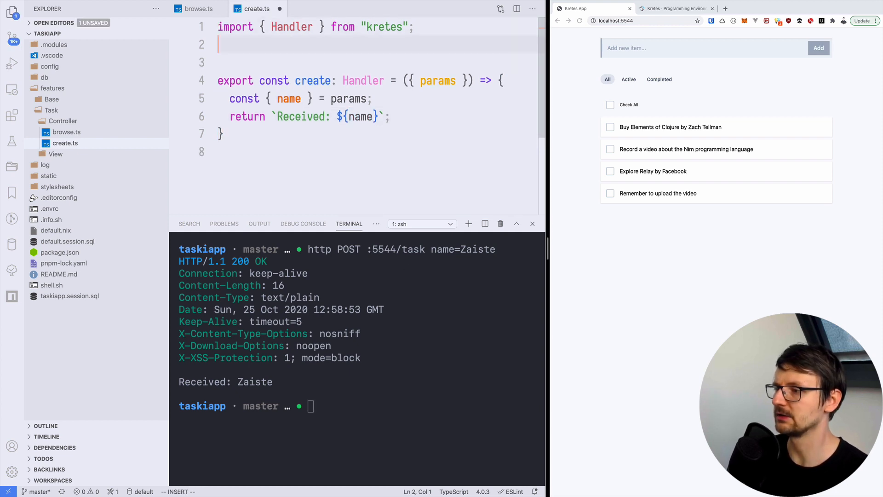
type("import { da")
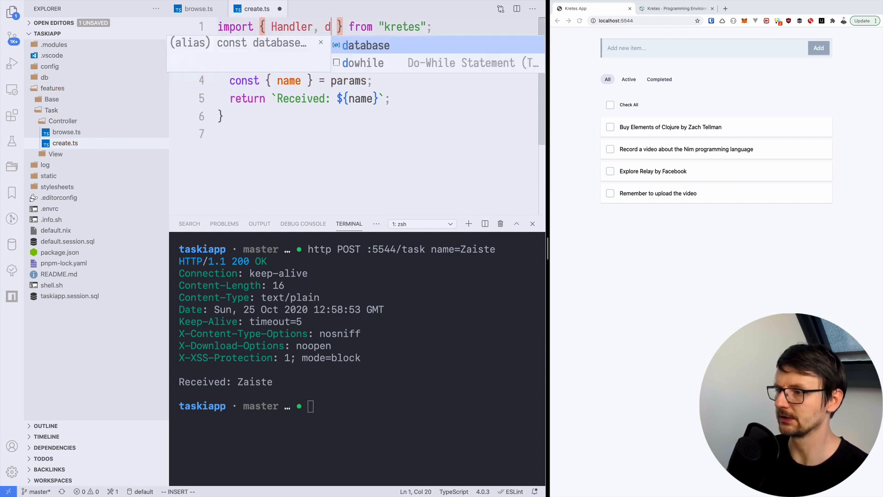
type("atabase as db")
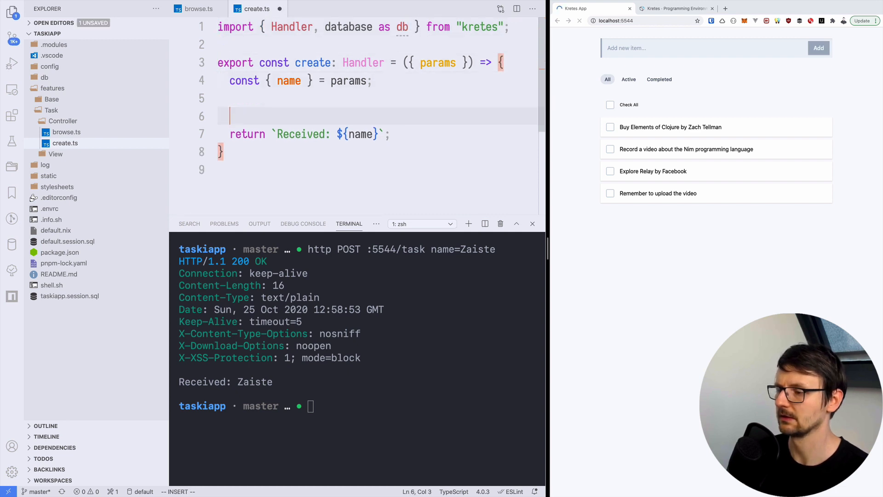
type("await")
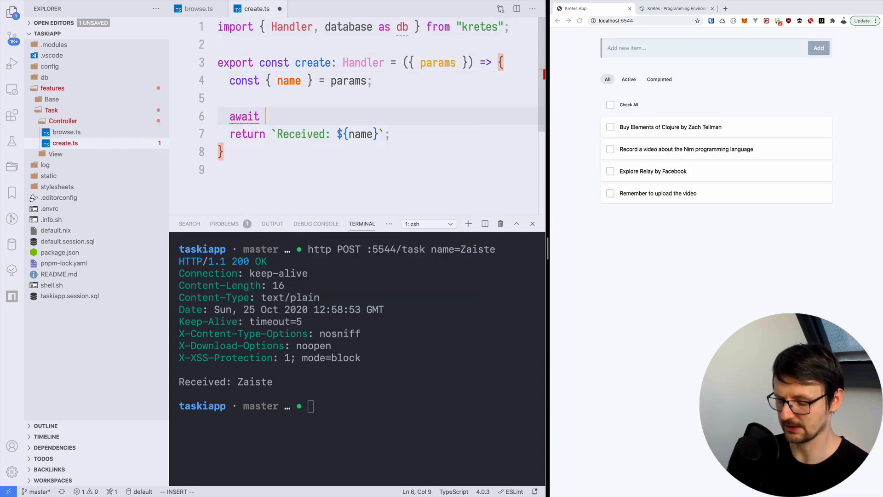
type("db.fro")
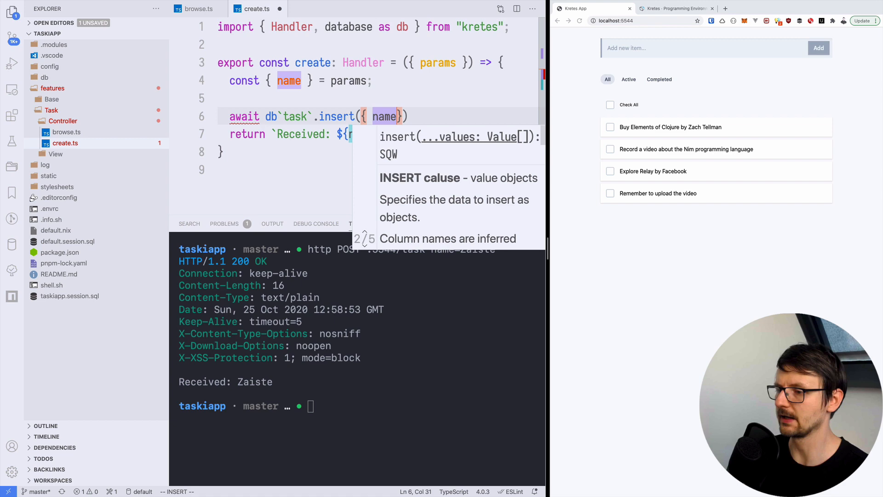
type(", done: false")
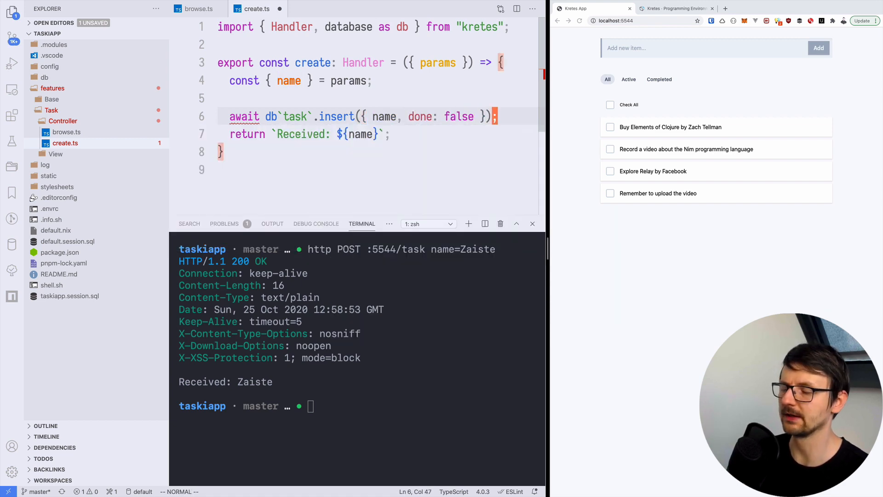
type("async")
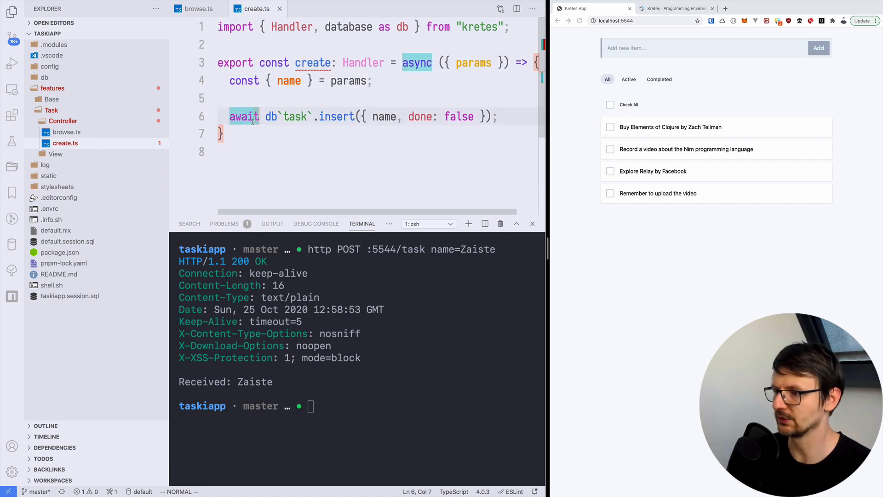
Return Created() from response, rerun http POST :5544/task name=Zaiste and show the database connections.
type("return")
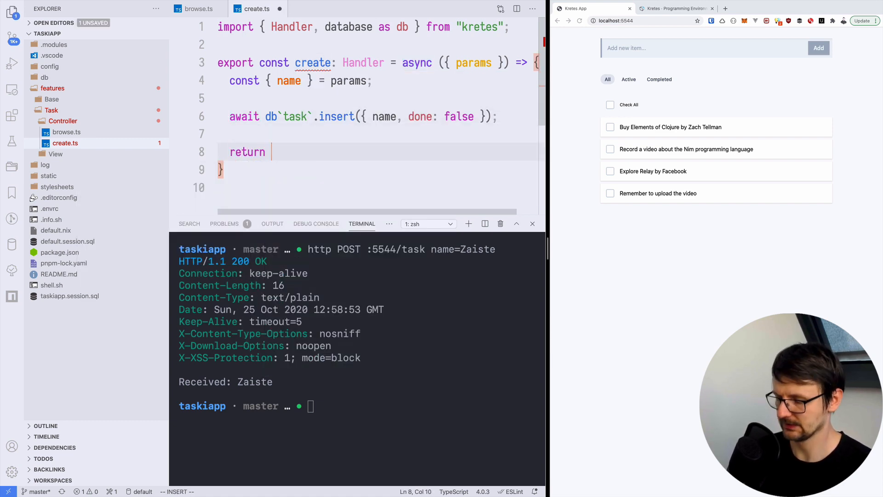
type("Created();")
left_click(363, 26)
type(", response")
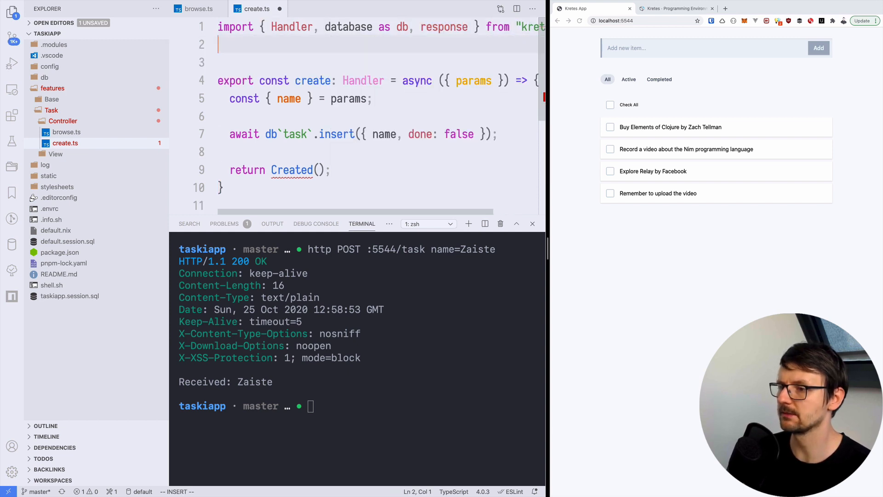
type("const { Created } = response;")
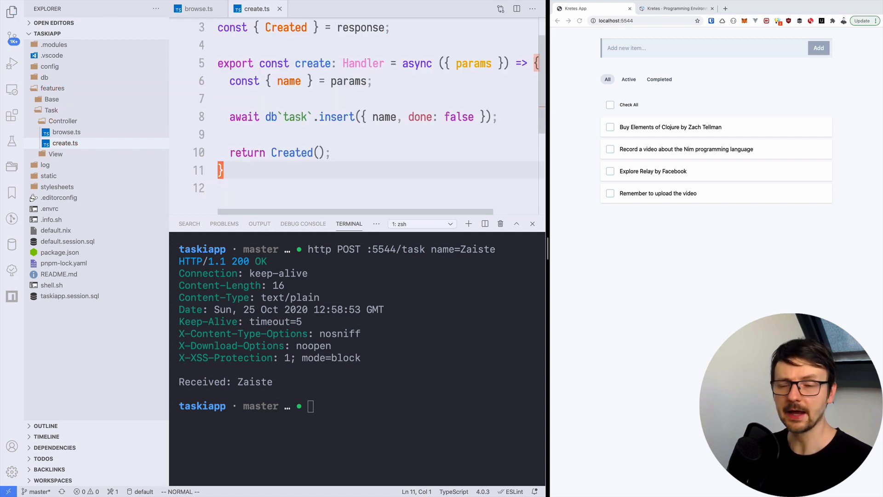
key("cmd+k")
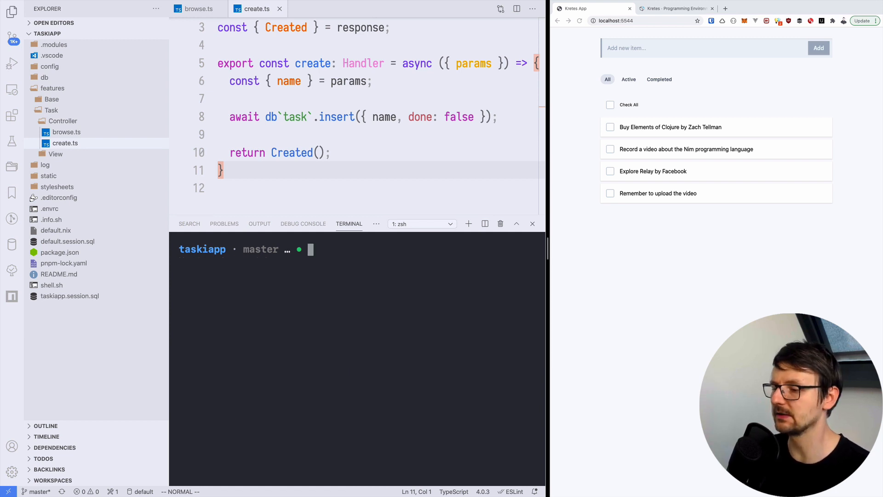
type("http POST :5544/task name=Zaiste")
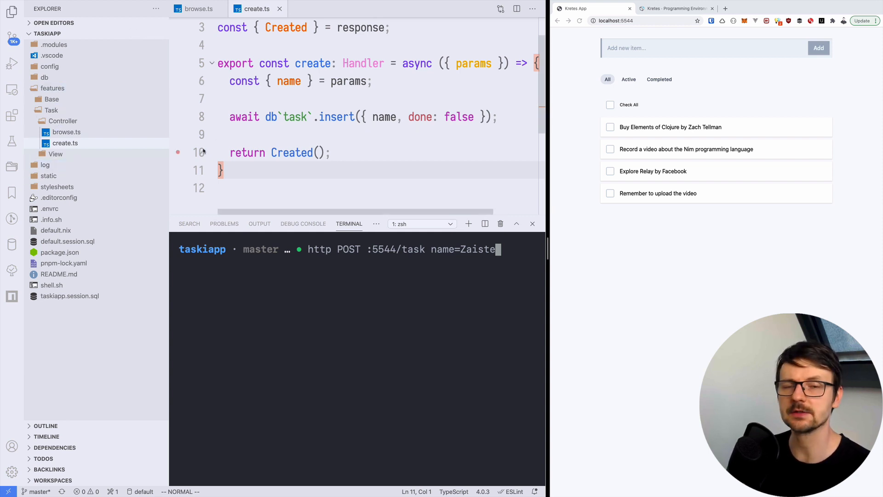
left_click(11, 244)
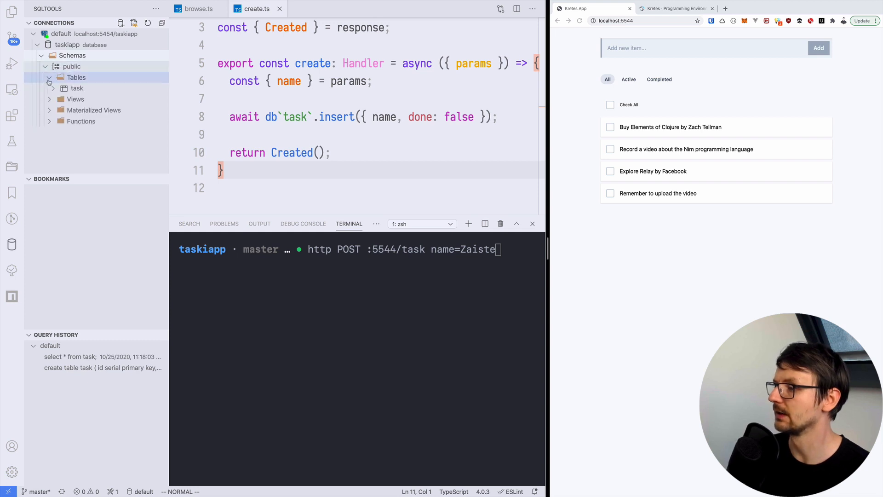
POST "A task from the CLI" to :5544/task and view the task table's records.
left_click(50, 77)
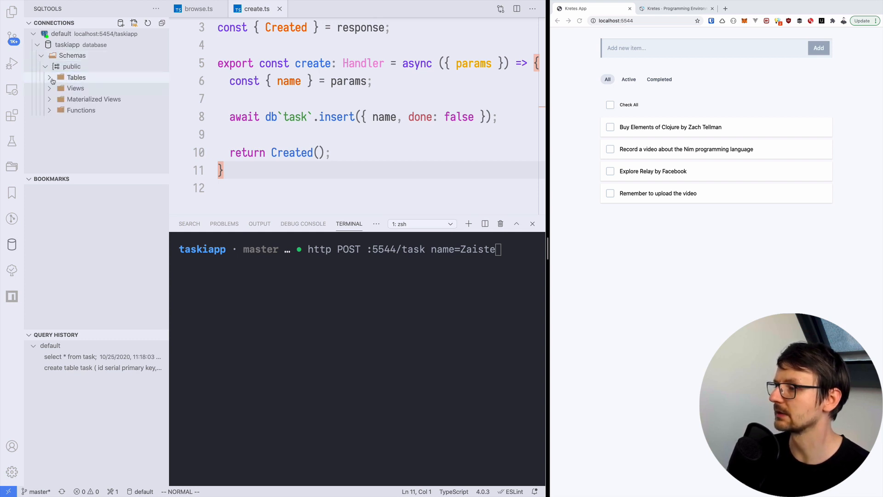
left_click(76, 77)
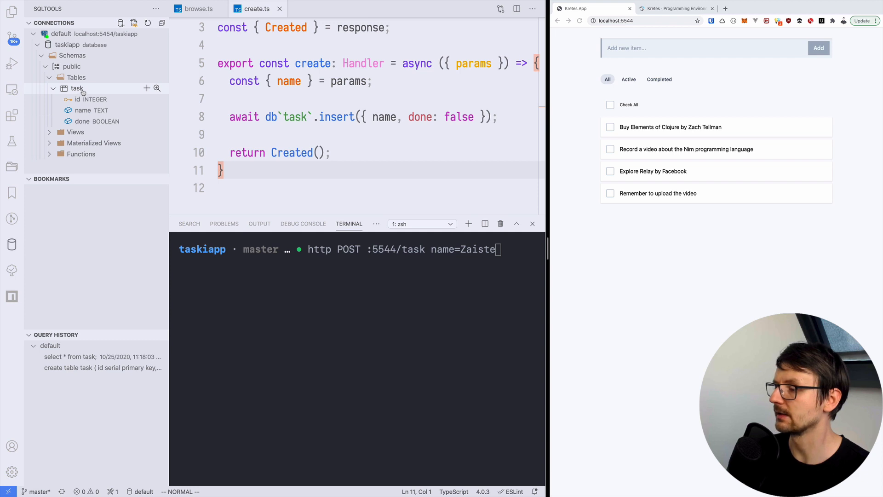
mouse_move(158, 89)
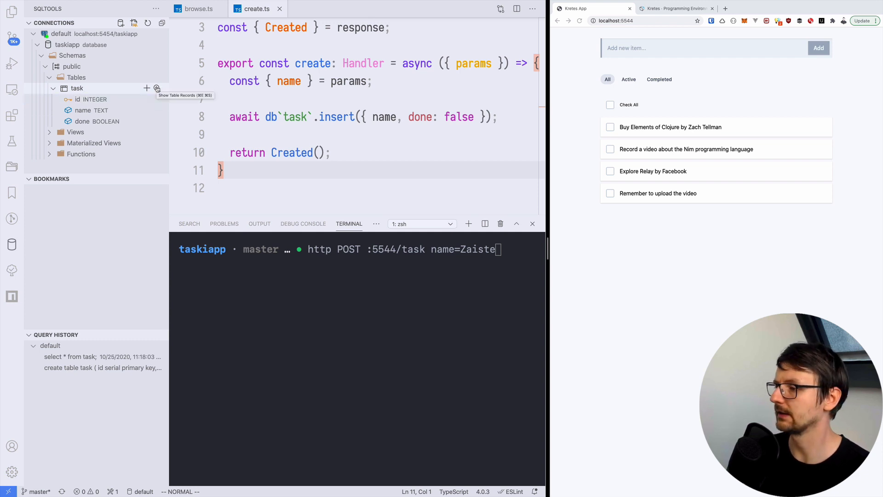
left_click(157, 89)
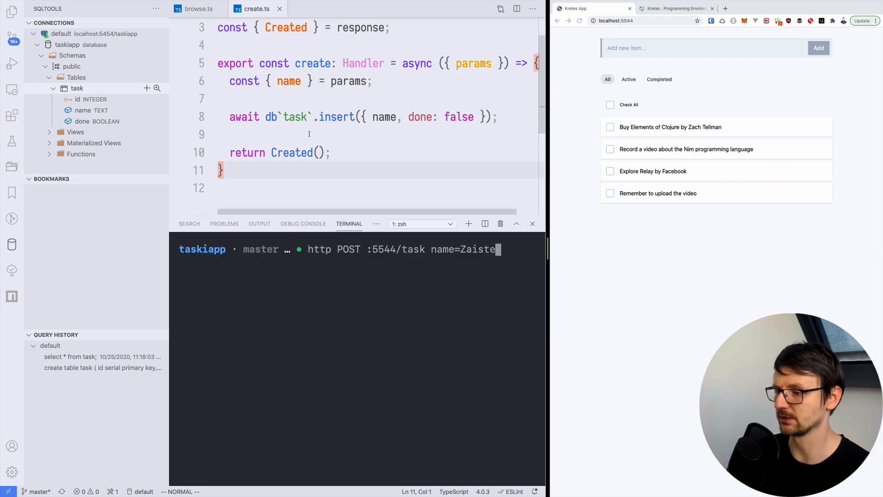
type("\"A task from th")
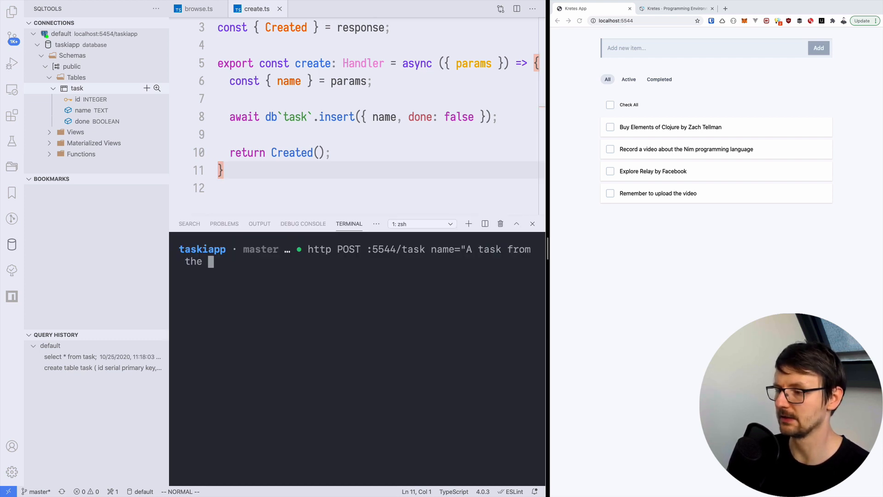
type("CLI\"")
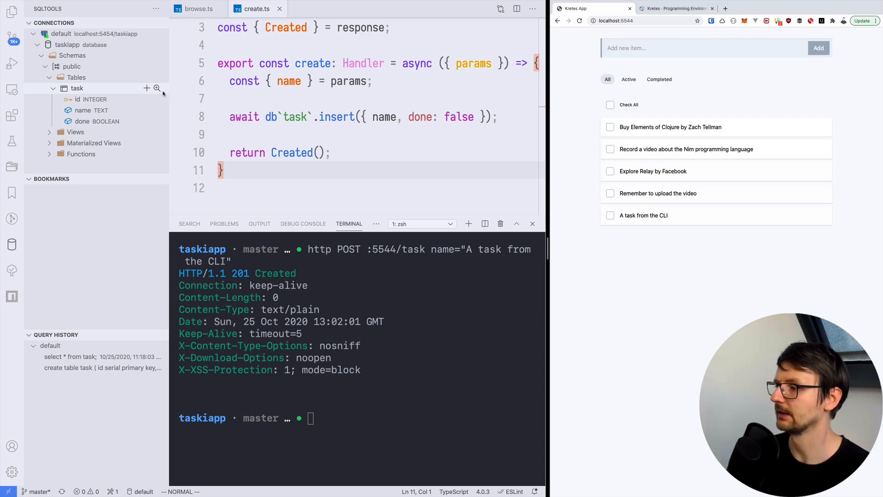
left_click(157, 88)
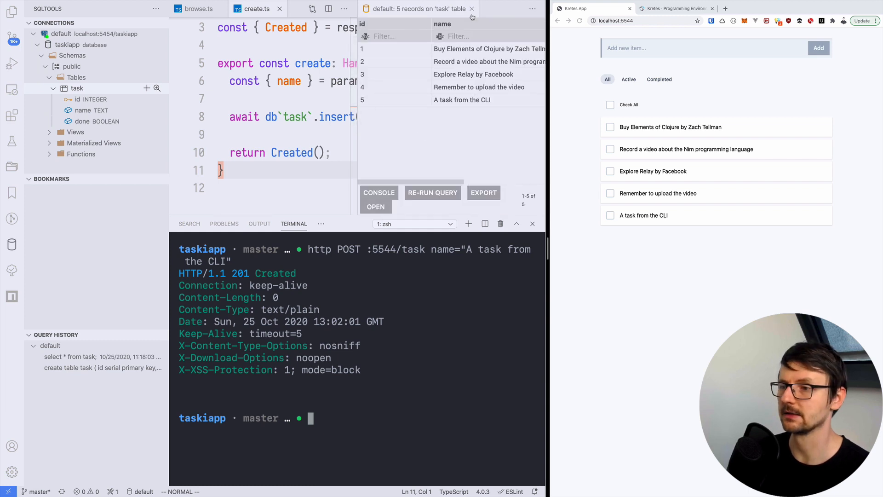
Close the records tab to return to Task.vue's new-item input and Add button markup.
left_click(471, 8)
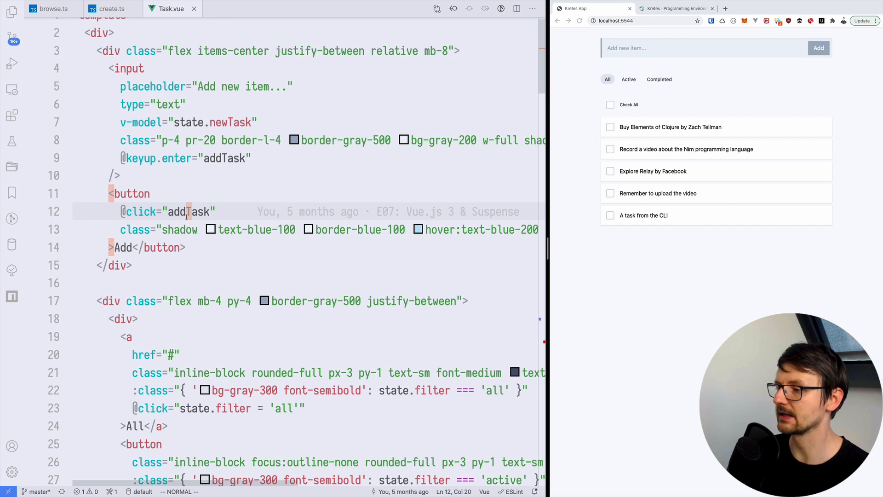
Scroll Task.vue down to the addTask function that pushes tasks into local state.
scroll("down", 3)
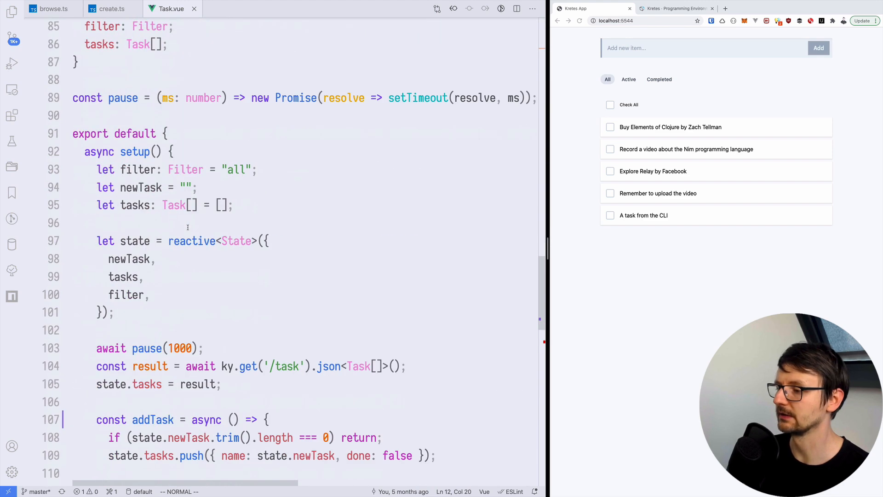
scroll("down", 3)
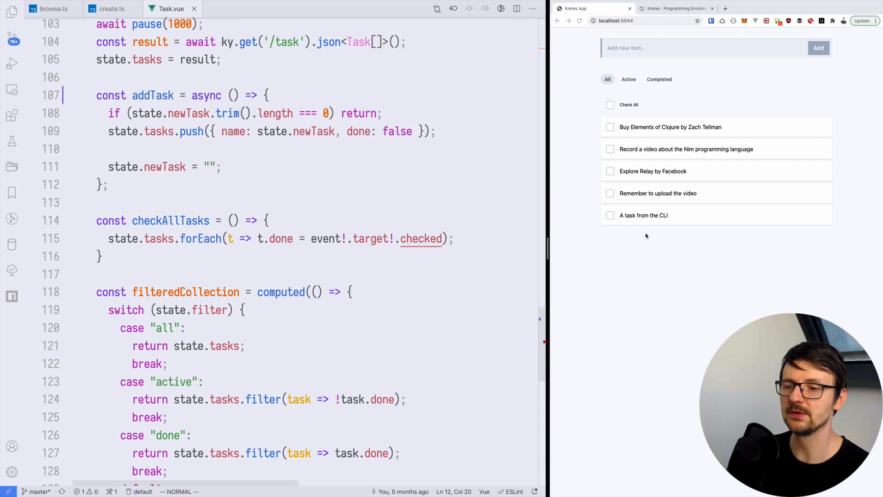
mouse_move(636, 264)
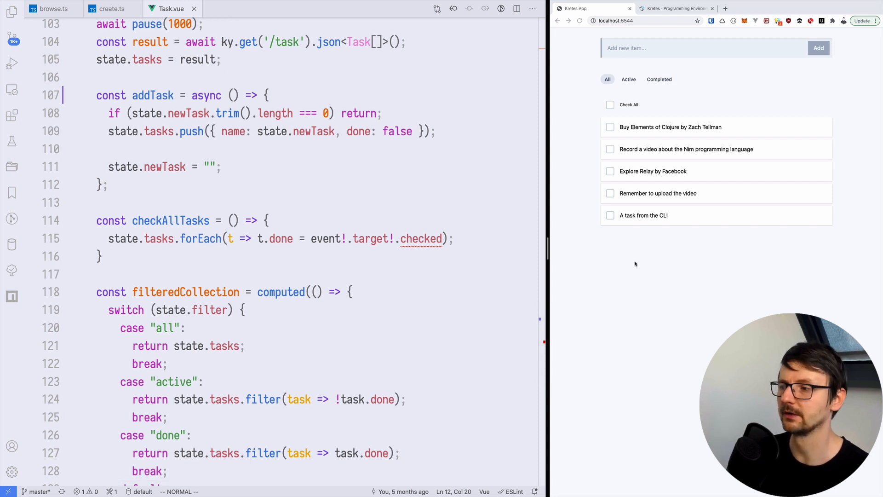
mouse_move(122, 132)
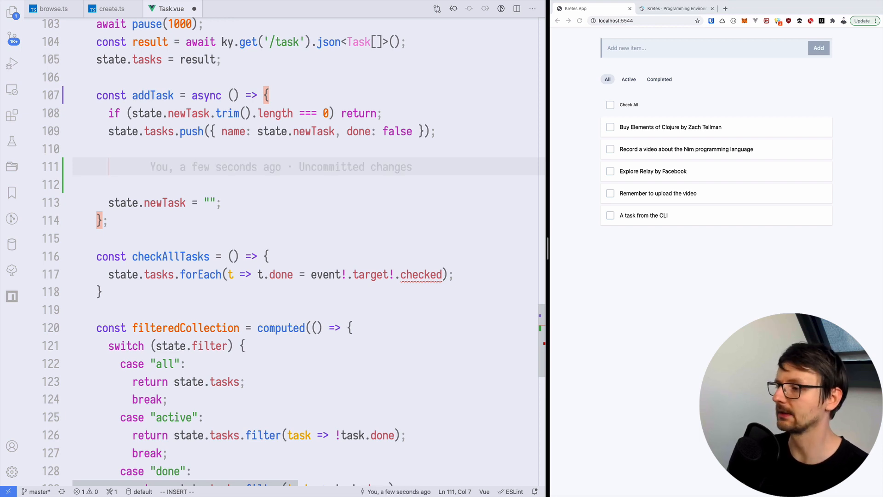
Add await ky.post('/task', { json: { name: state.newTask }}) inside addTask.
type("await")
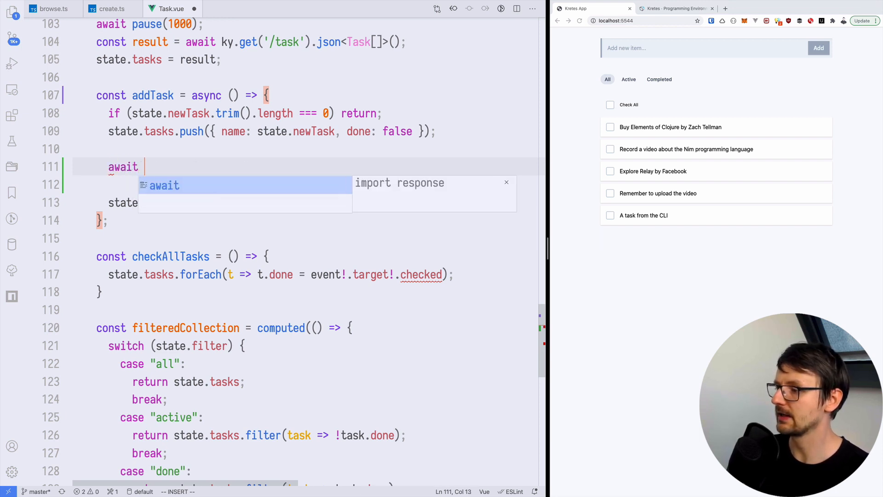
type("ky.")
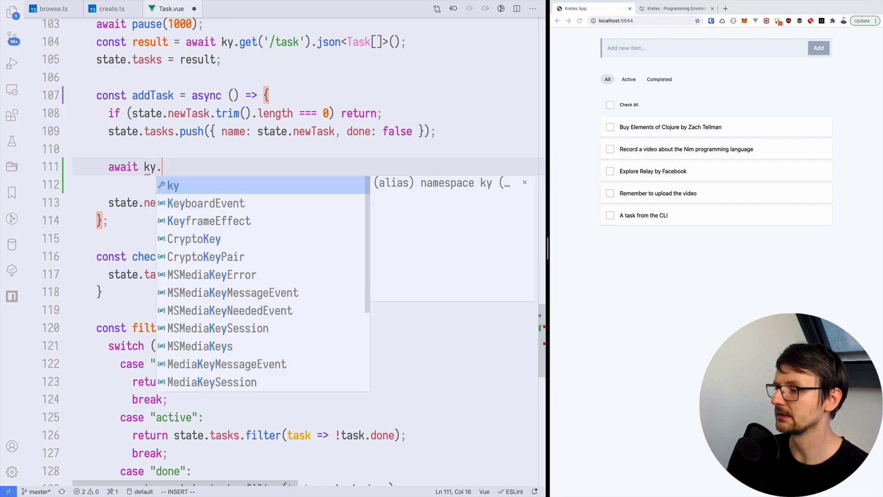
type("post(")
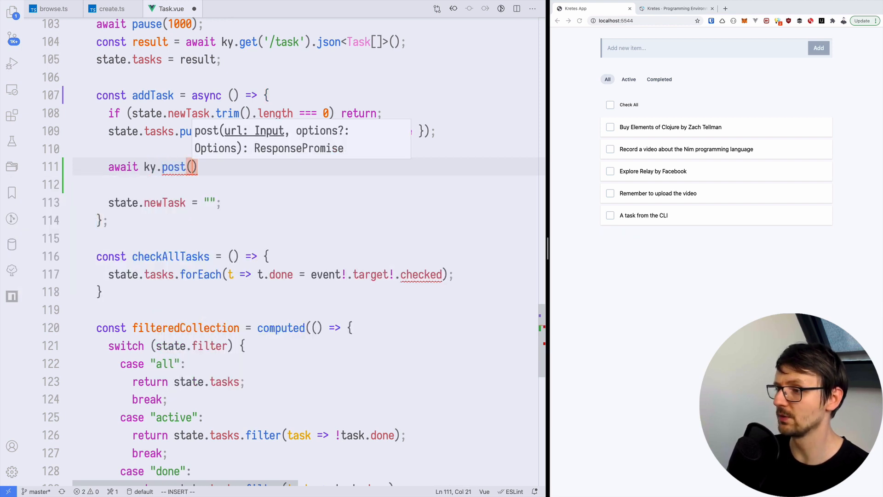
type("'/task', { json: {")
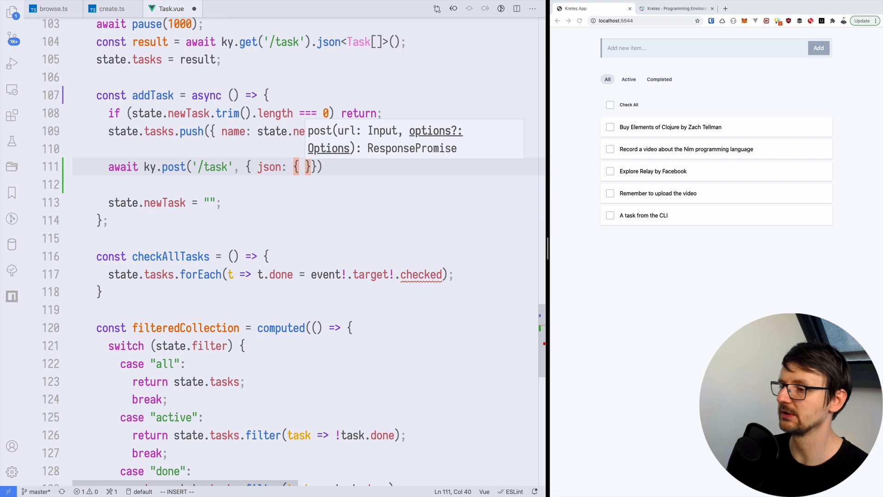
type("name: s")
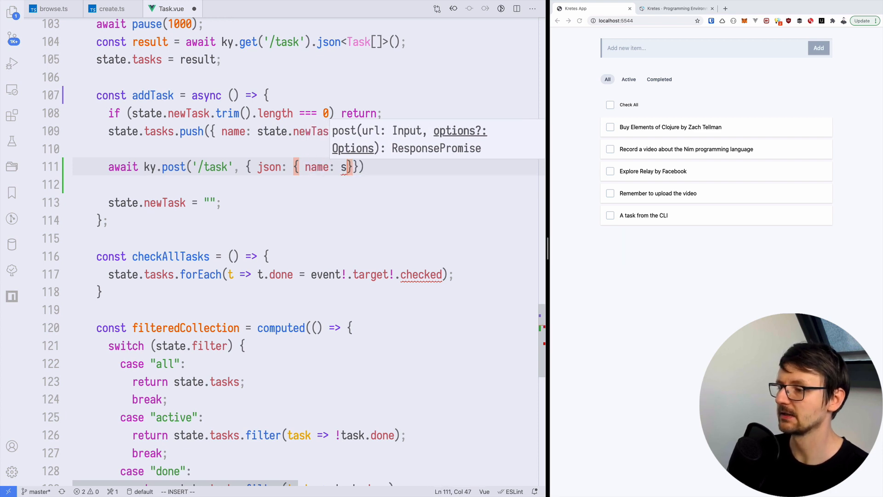
type("tateNew")
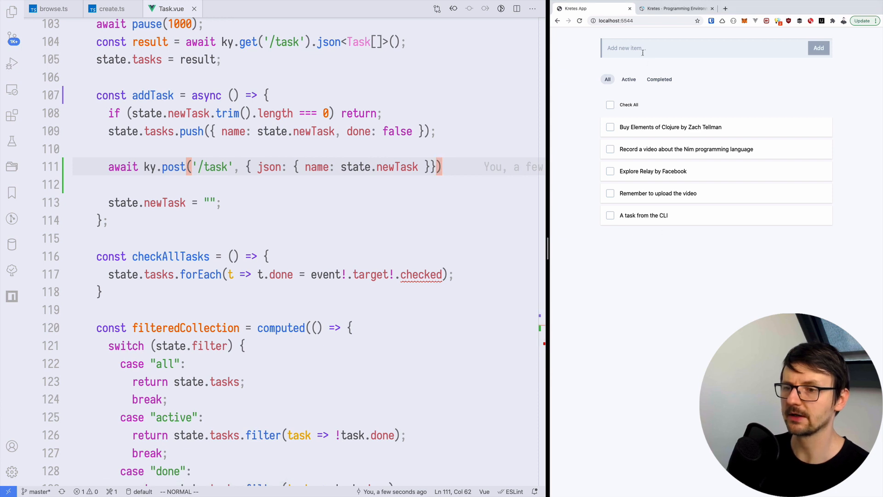
Add 'A new task from Vue.js 3' through the app form, then return to Task.vue.
type("A new task from")
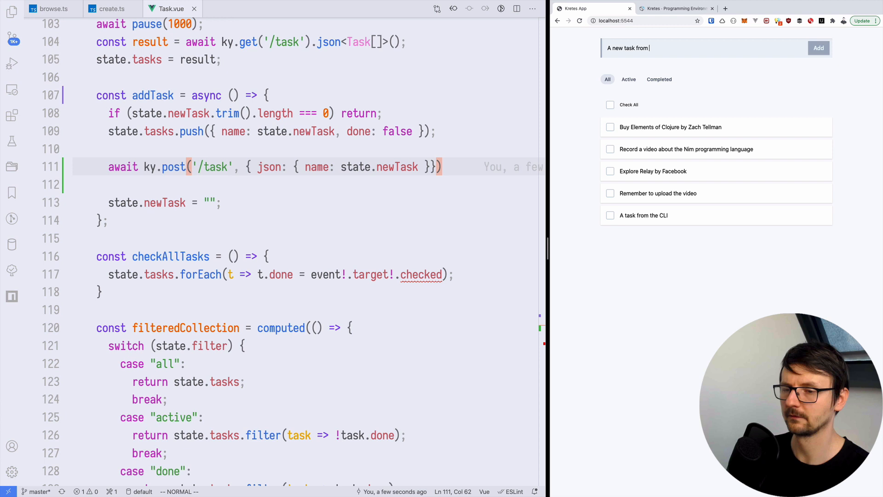
type("Vue.js 3")
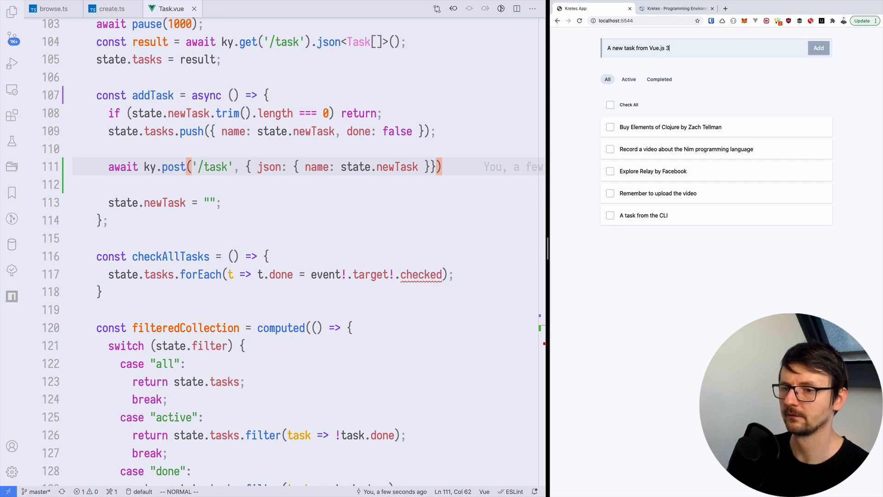
left_click(817, 47)
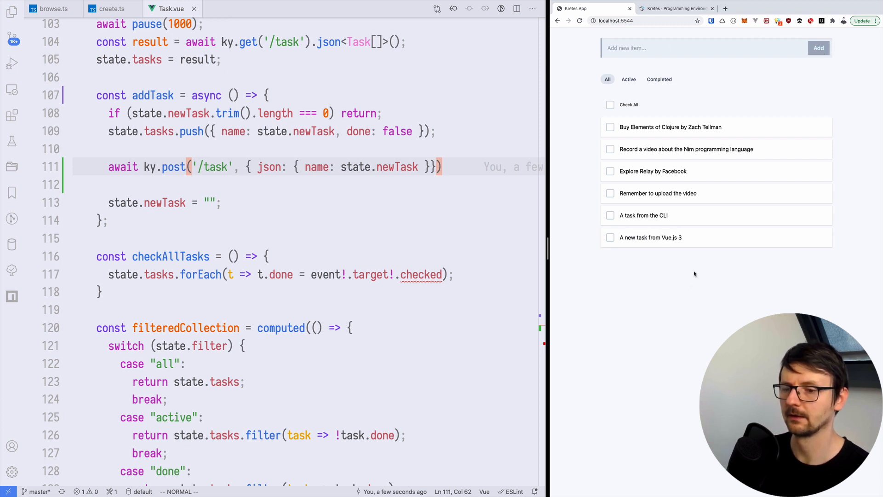
mouse_move(662, 274)
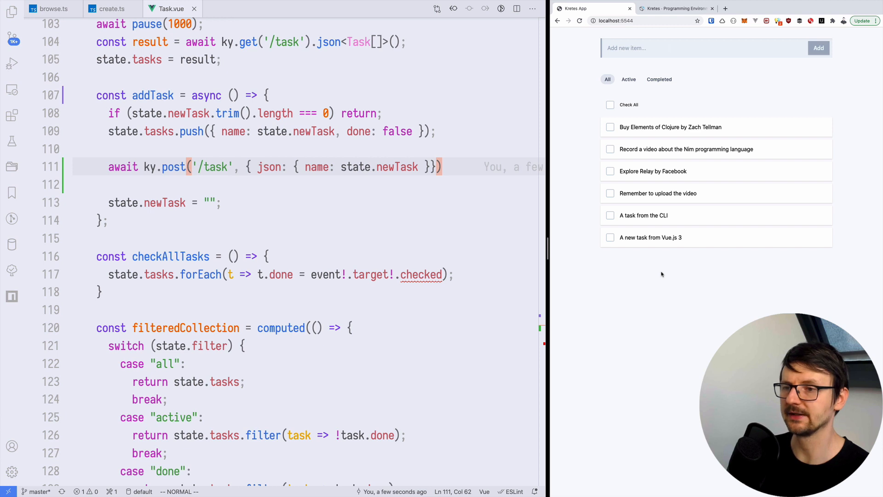
left_click(580, 21)
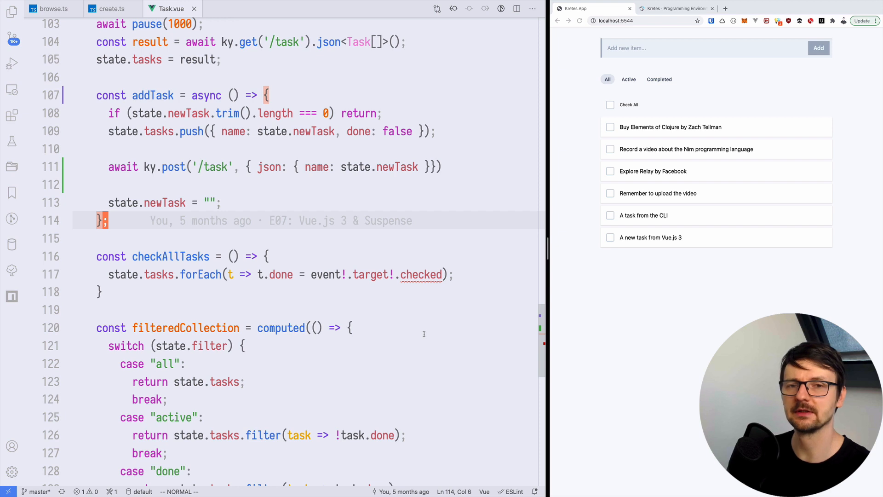
mouse_move(370, 274)
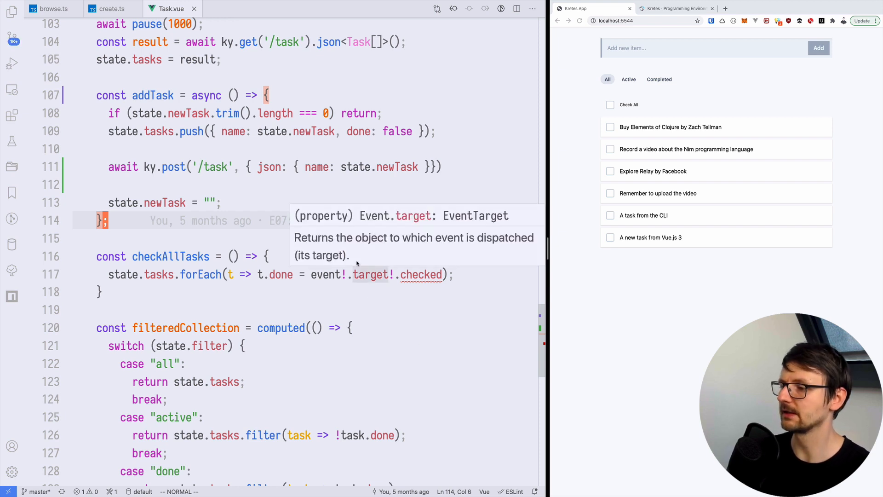